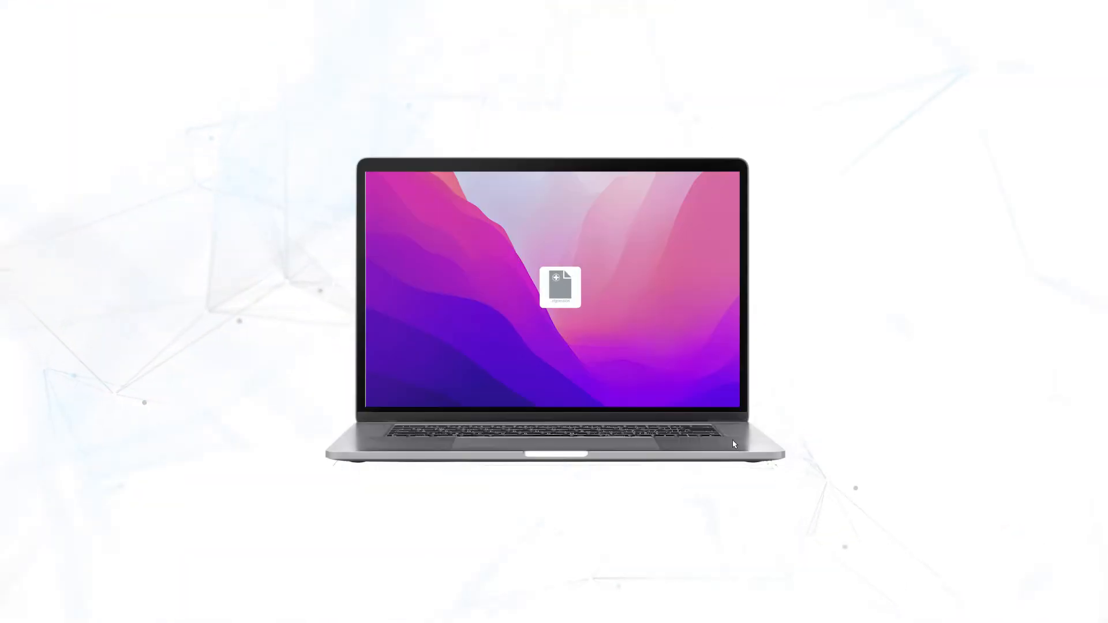
mouse_move(865, 515)
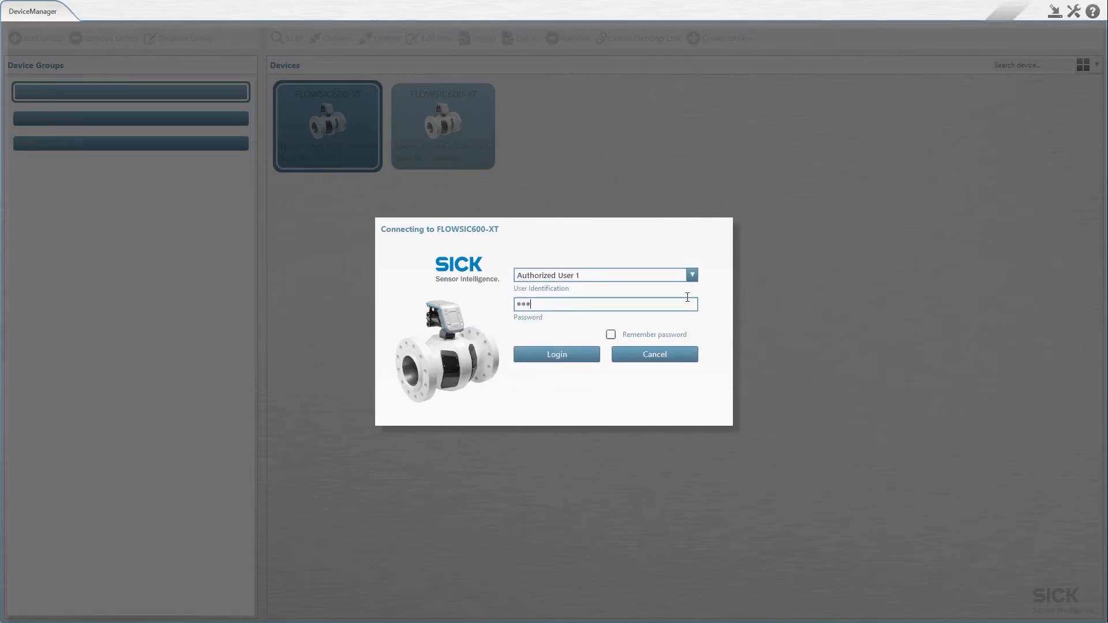
Step: Log in to the FLOWSIC600-XT and open the Diagnostic Session setup
click(555, 354)
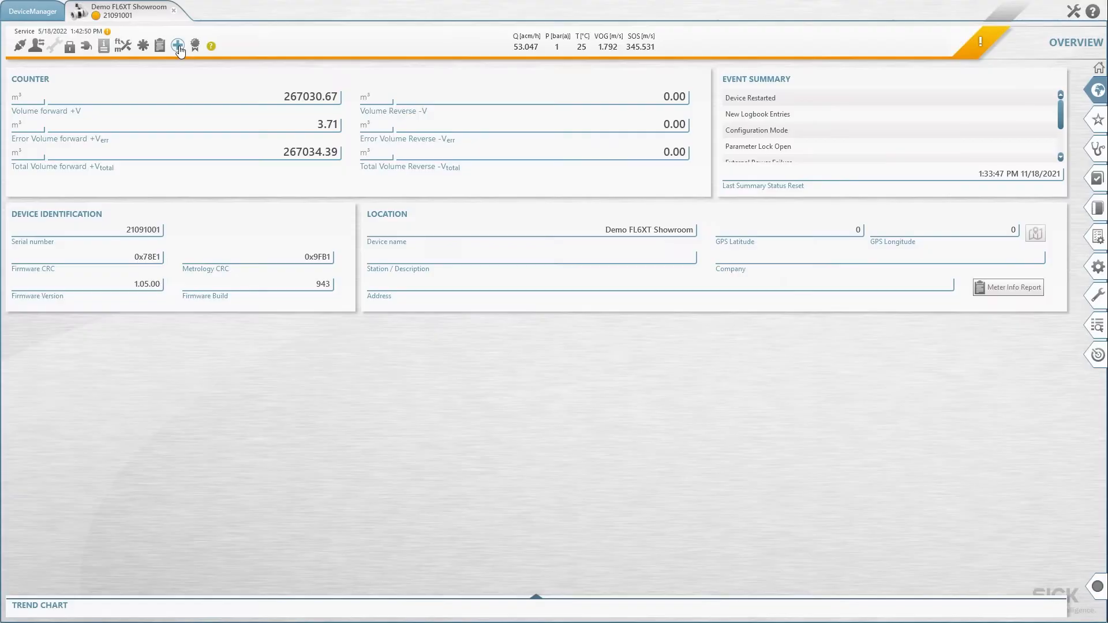
click(178, 45)
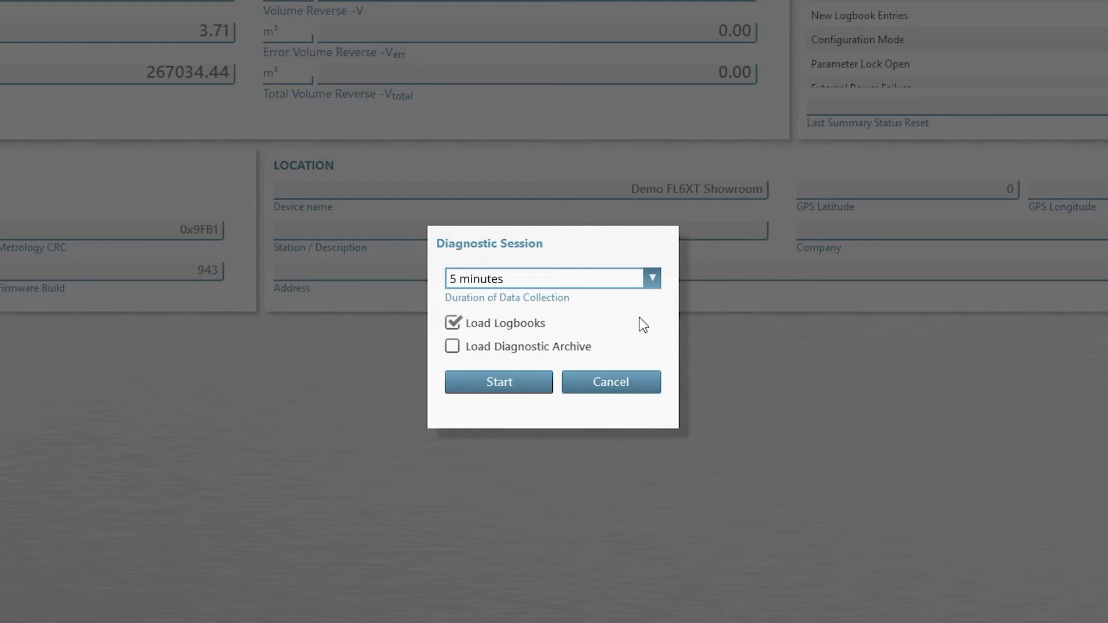
mouse_move(490, 350)
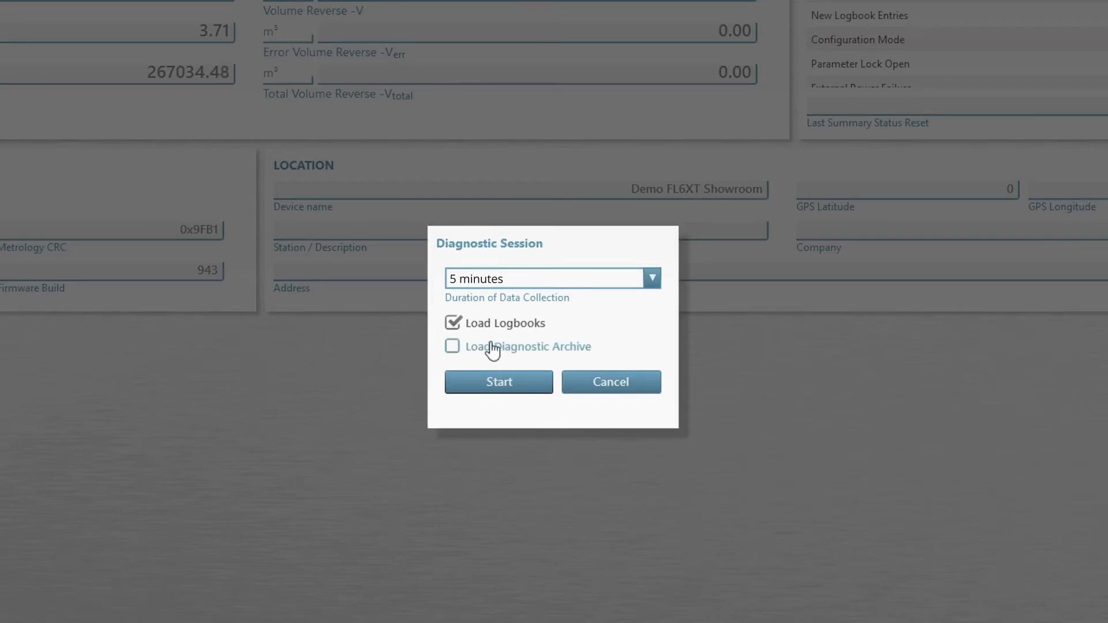
Step: Add the diagnostic archive to the logbooks and start the 5-minute session
click(452, 347)
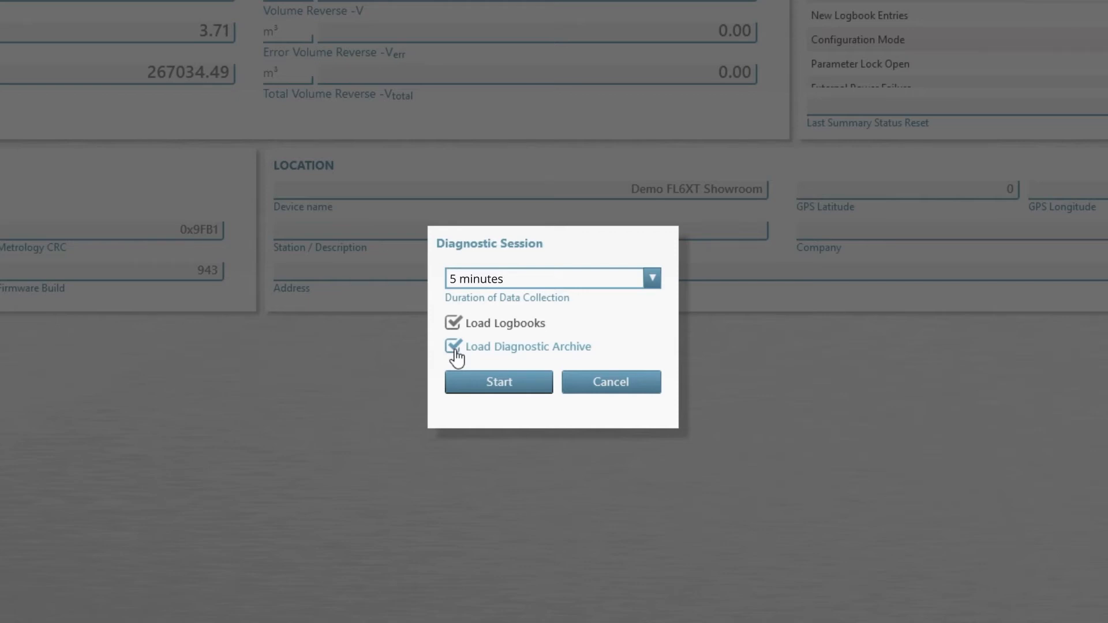
click(499, 382)
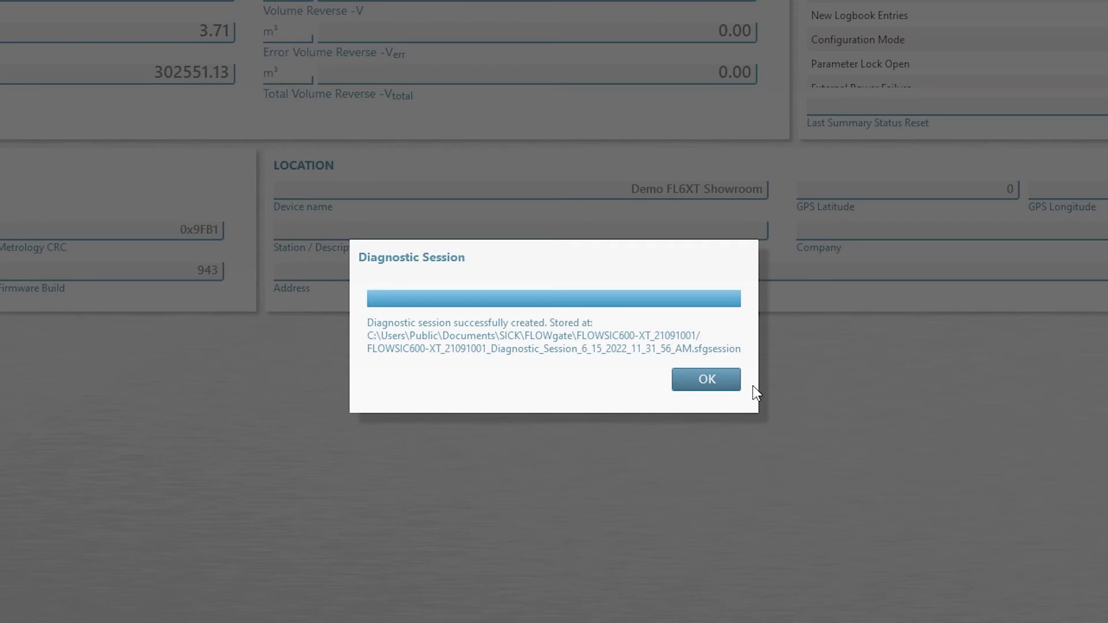
Step: Confirm the 'Diagnostic session successfully created' message
click(705, 379)
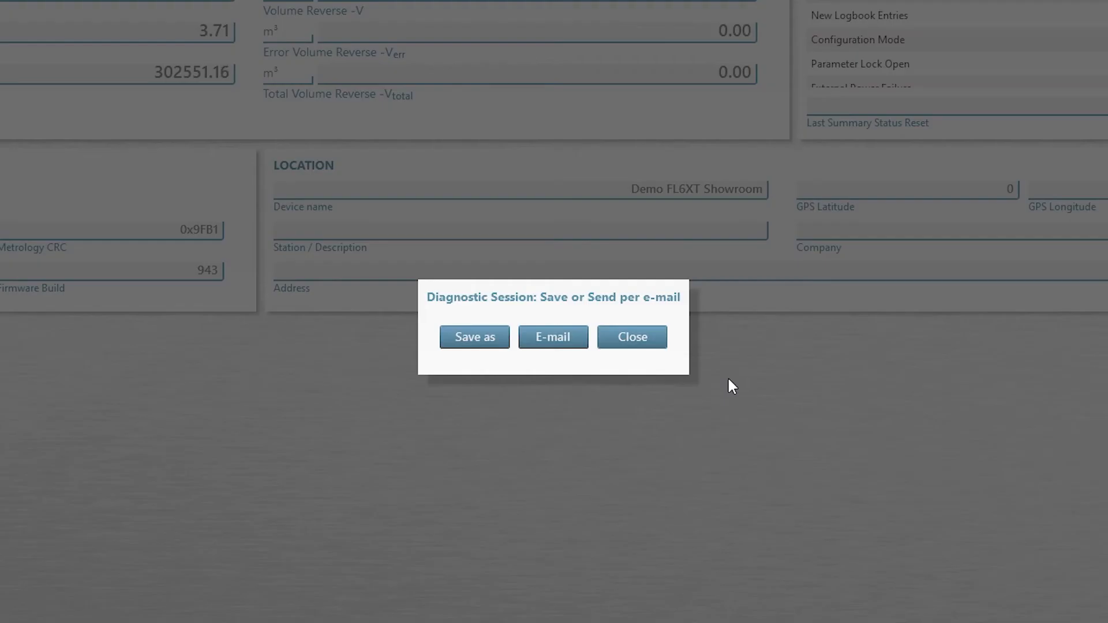
mouse_move(475, 337)
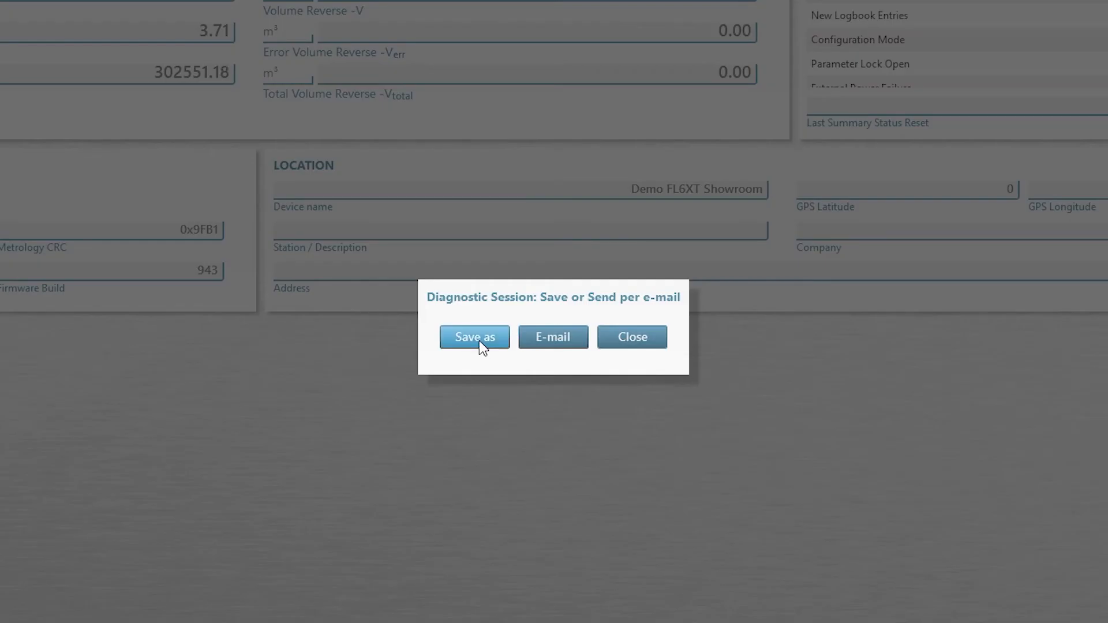
mouse_move(552, 337)
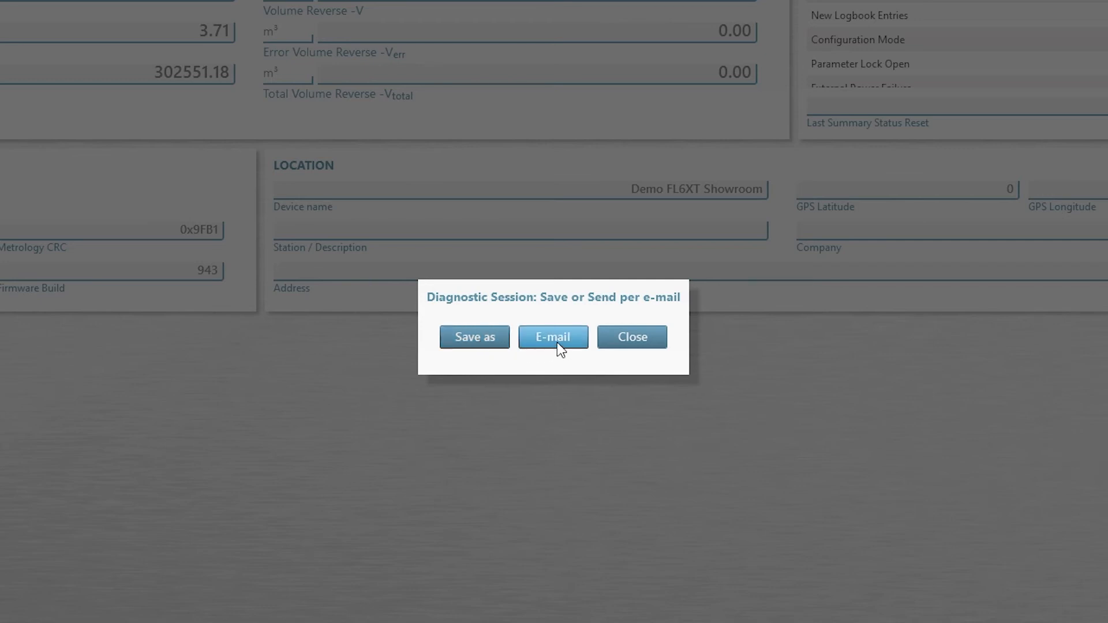